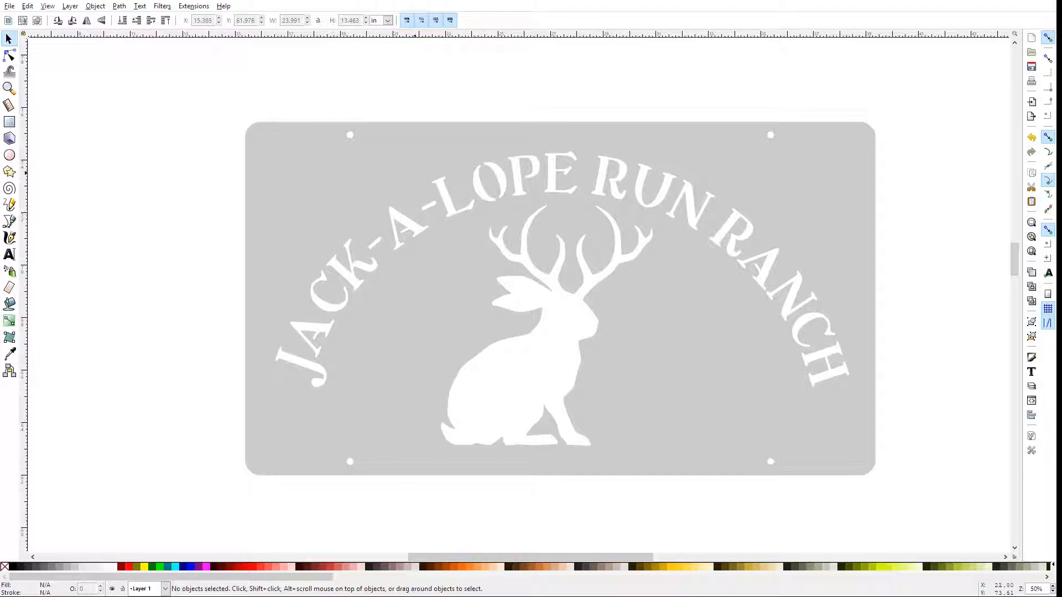
Step: Select the Jack-A-Lope Run Ranch sign's combined plate path
{"action": "left_click", "coordinate": [559, 298]}
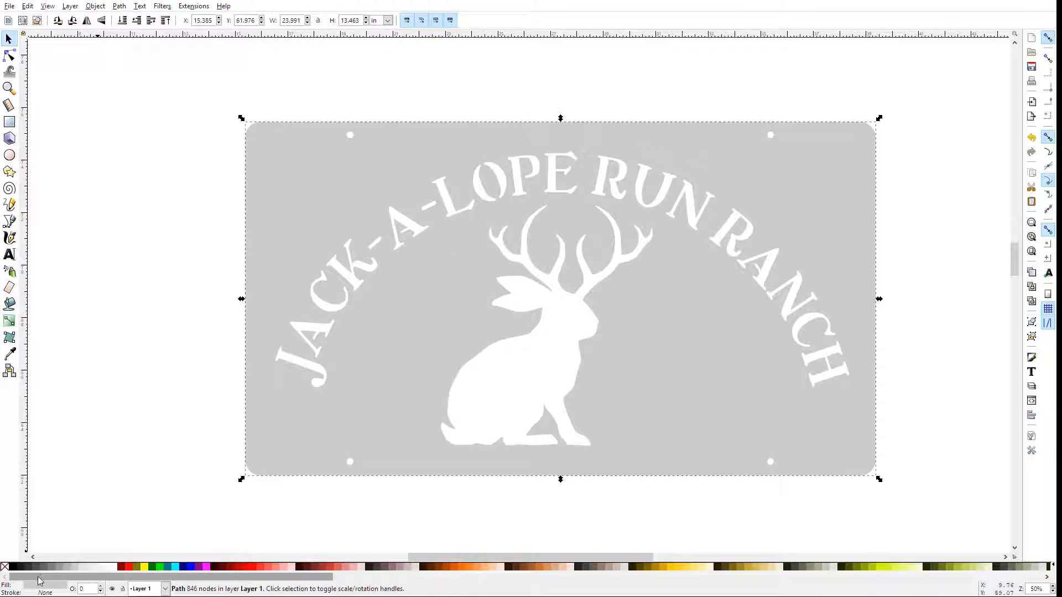
{"action": "mouse_move", "coordinate": [48, 576]}
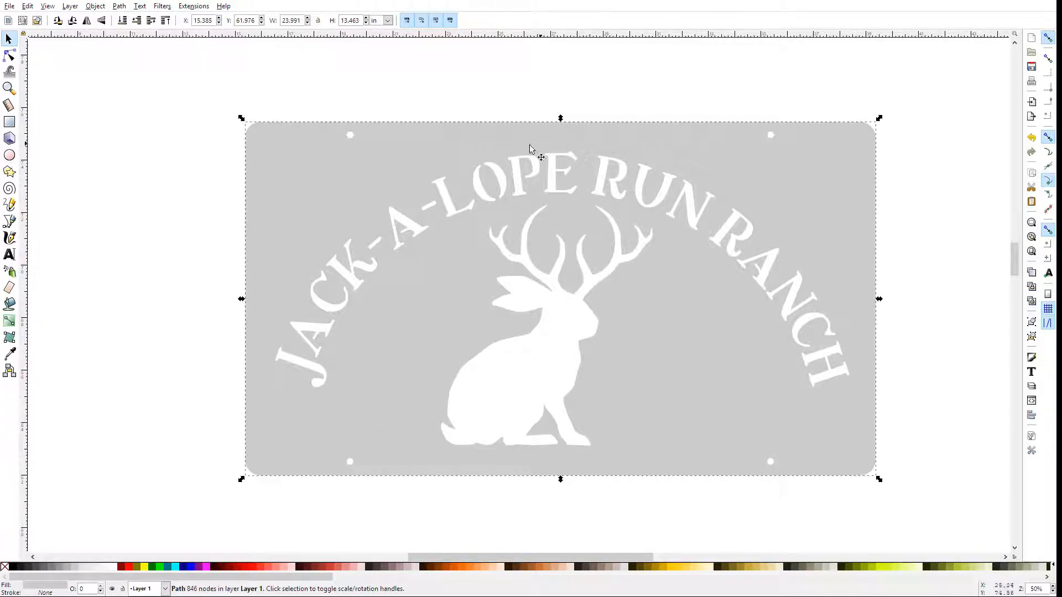
{"action": "mouse_move", "coordinate": [181, 536]}
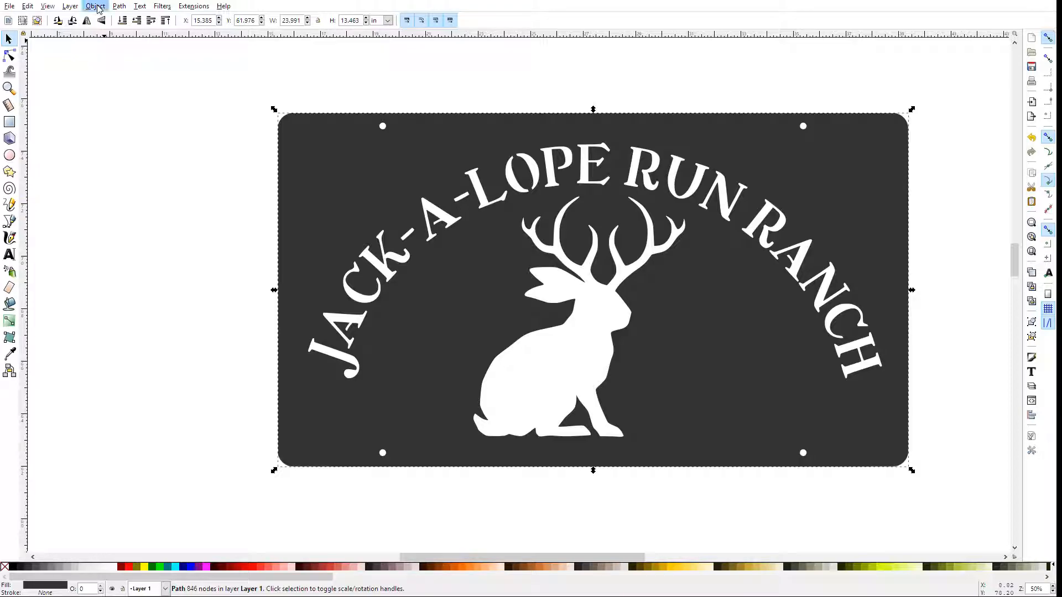
{"action": "mouse_move", "coordinate": [111, 54]}
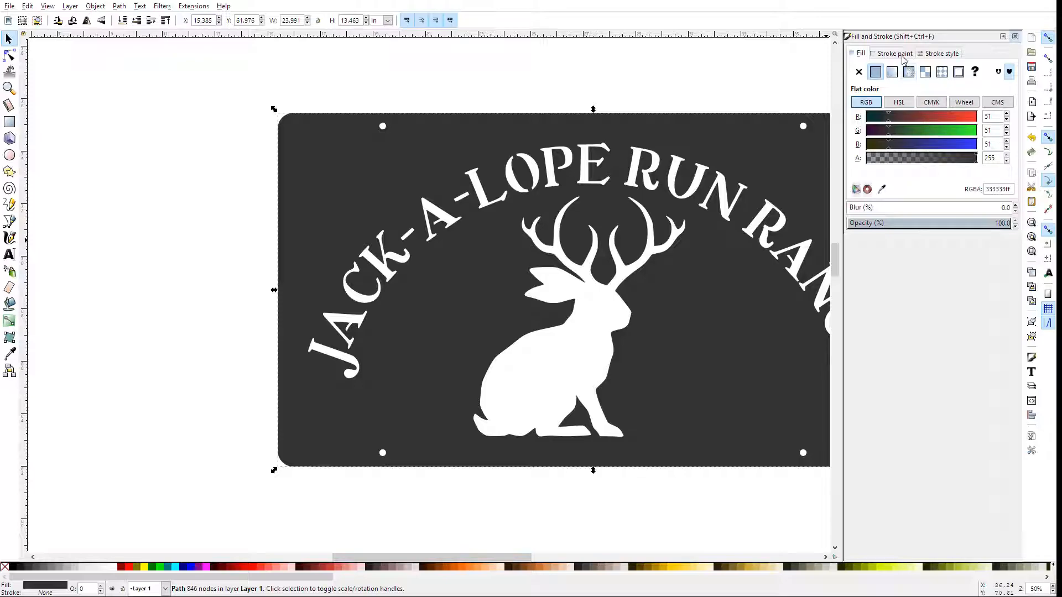
Step: Give the sign a flat-colour stroke 1.5 mm wide
{"action": "left_click", "coordinate": [875, 71]}
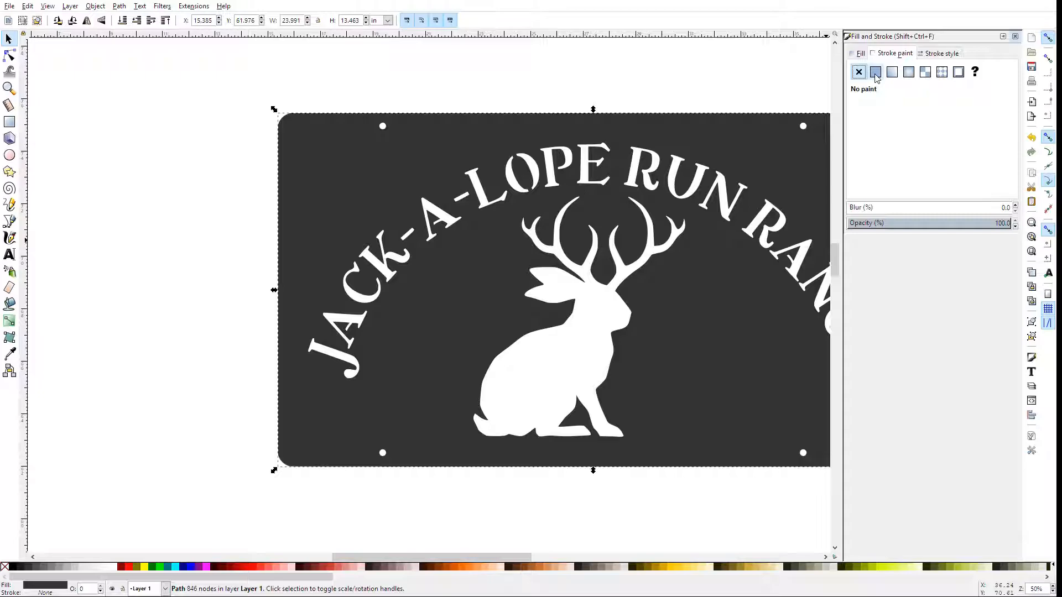
{"action": "left_click", "coordinate": [940, 53]}
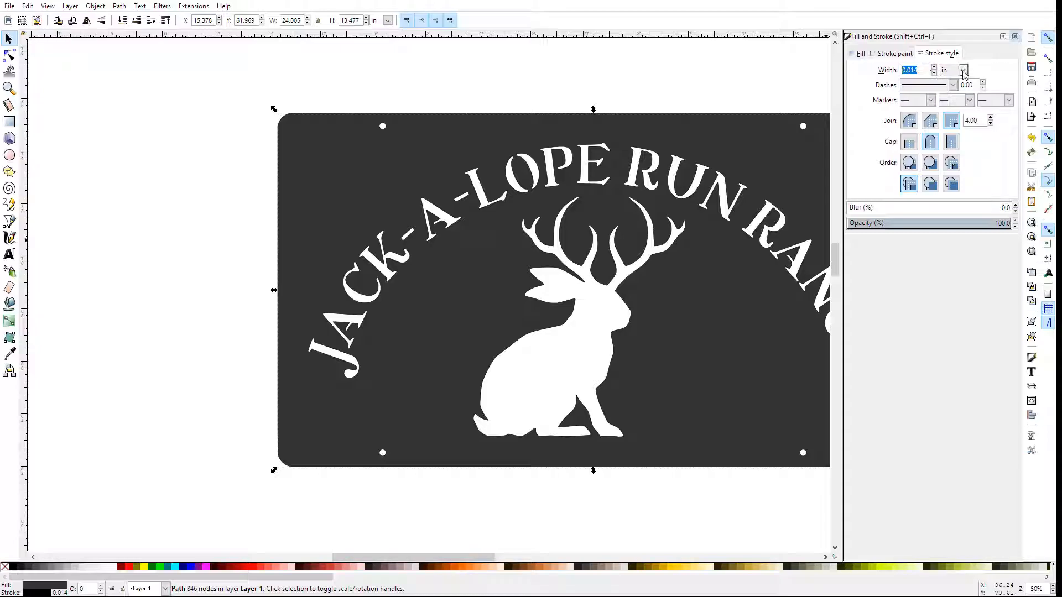
{"action": "left_click", "coordinate": [962, 70]}
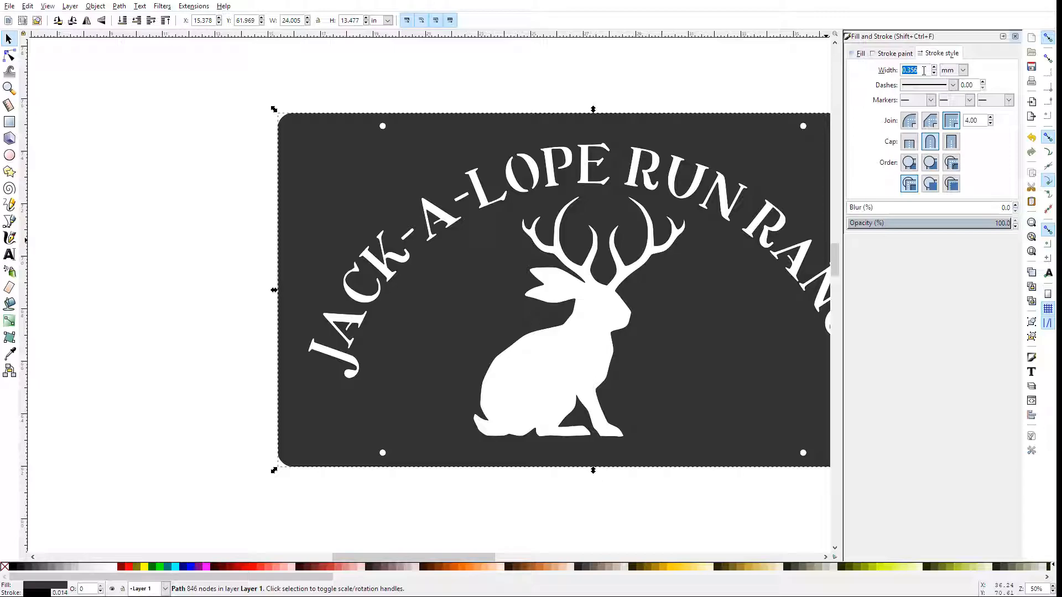
{"action": "type", "text": "1.500"}
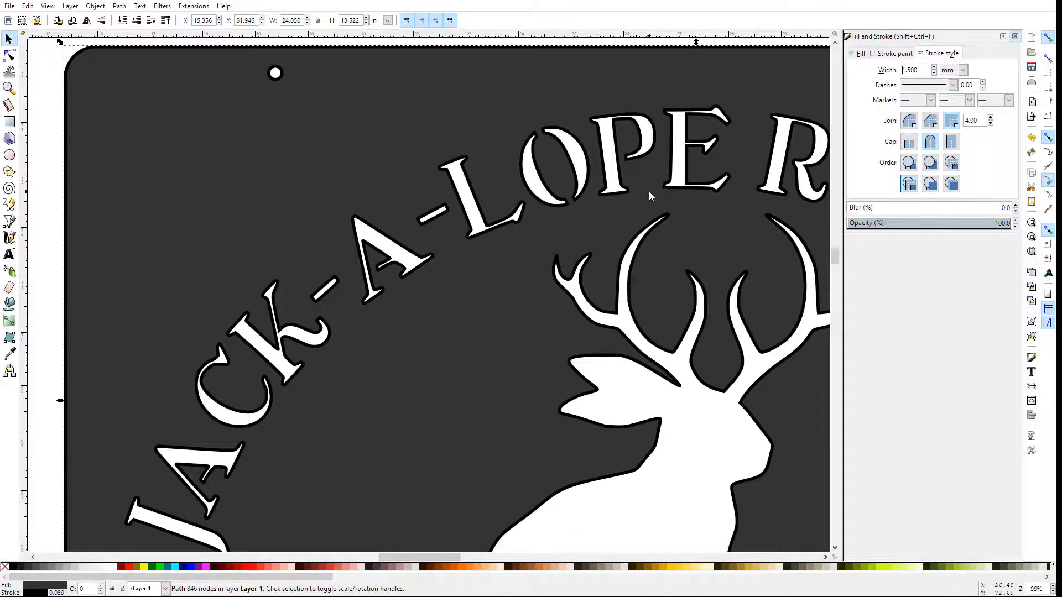
{"action": "scroll", "scroll_direction": "down", "scroll_amount": 3}
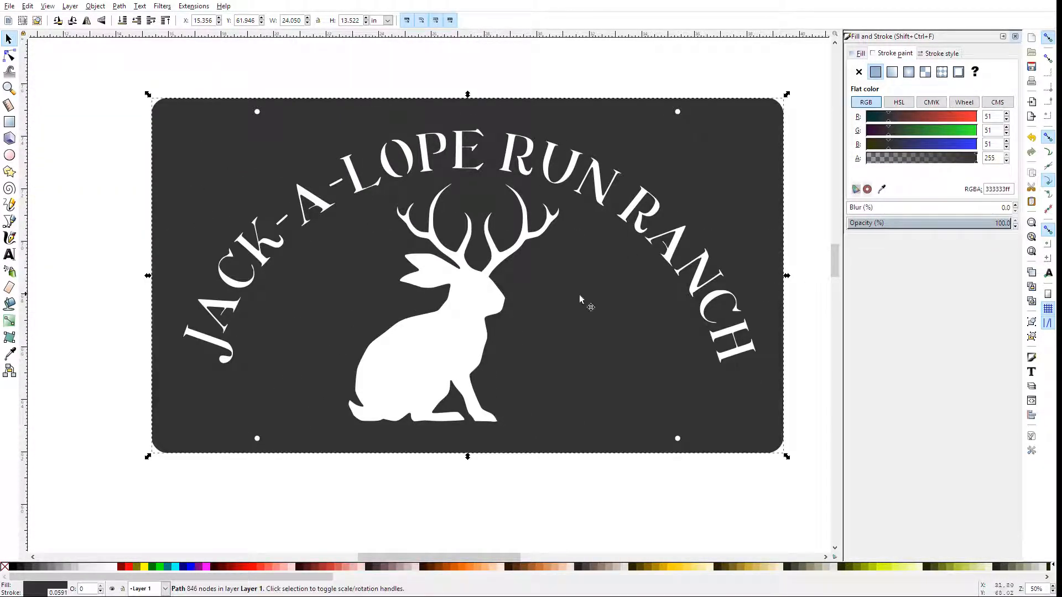
{"action": "mouse_move", "coordinate": [548, 170]}
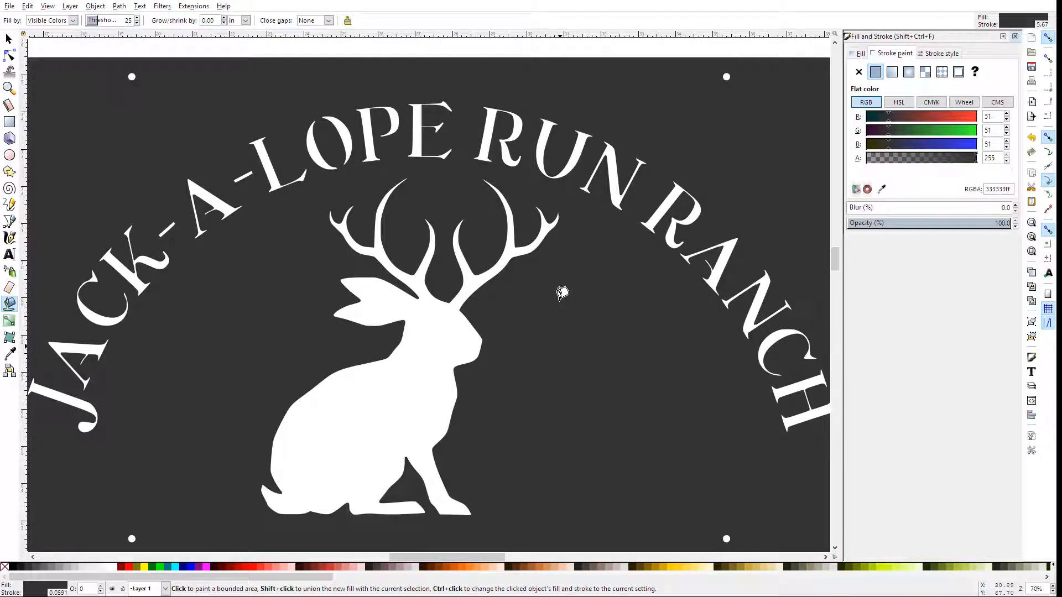
{"action": "mouse_move", "coordinate": [556, 329]}
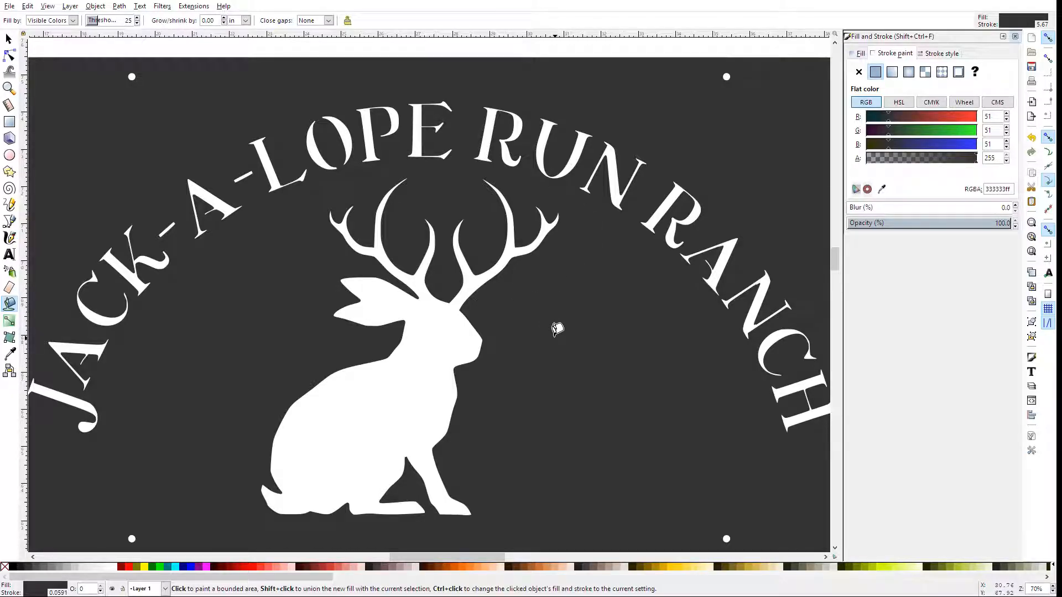
Step: Paint-bucket fill the dark sign area into a new path and remove its stroke
{"action": "left_click", "coordinate": [558, 329]}
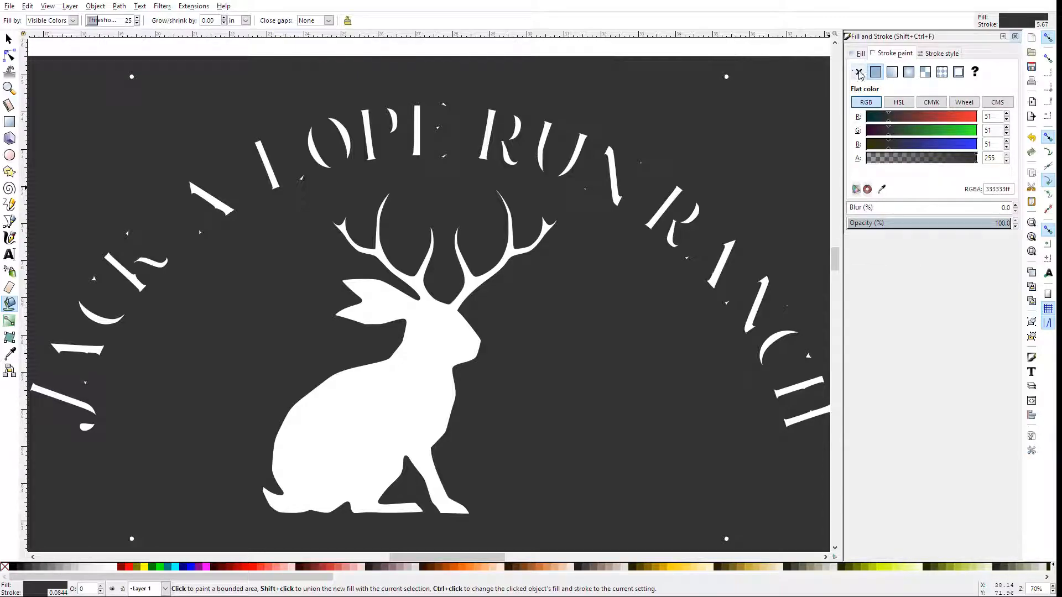
{"action": "left_click", "coordinate": [858, 72]}
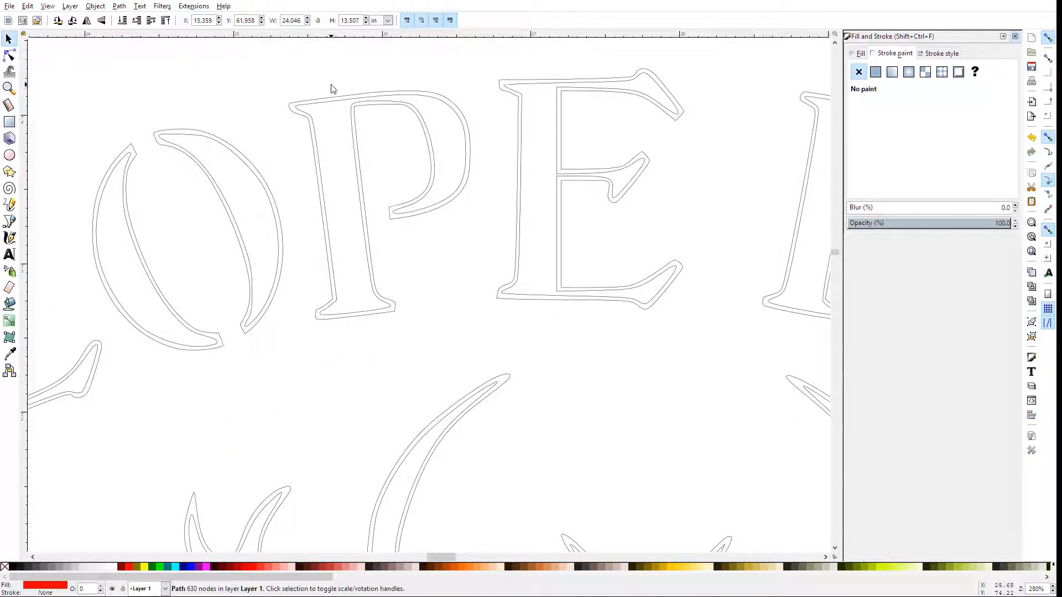
{"action": "mouse_move", "coordinate": [437, 179]}
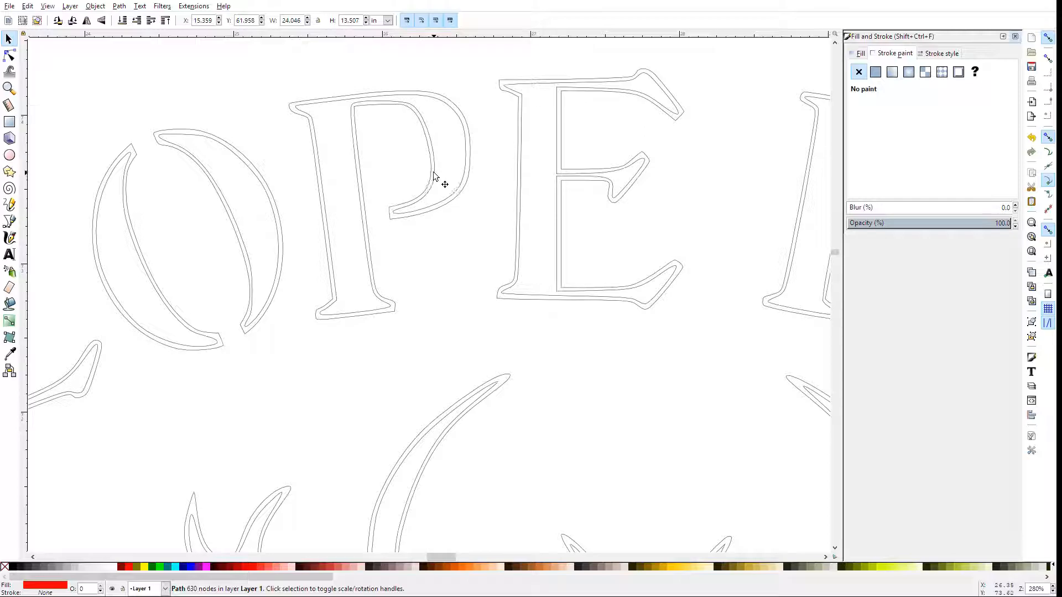
{"action": "mouse_move", "coordinate": [332, 109]}
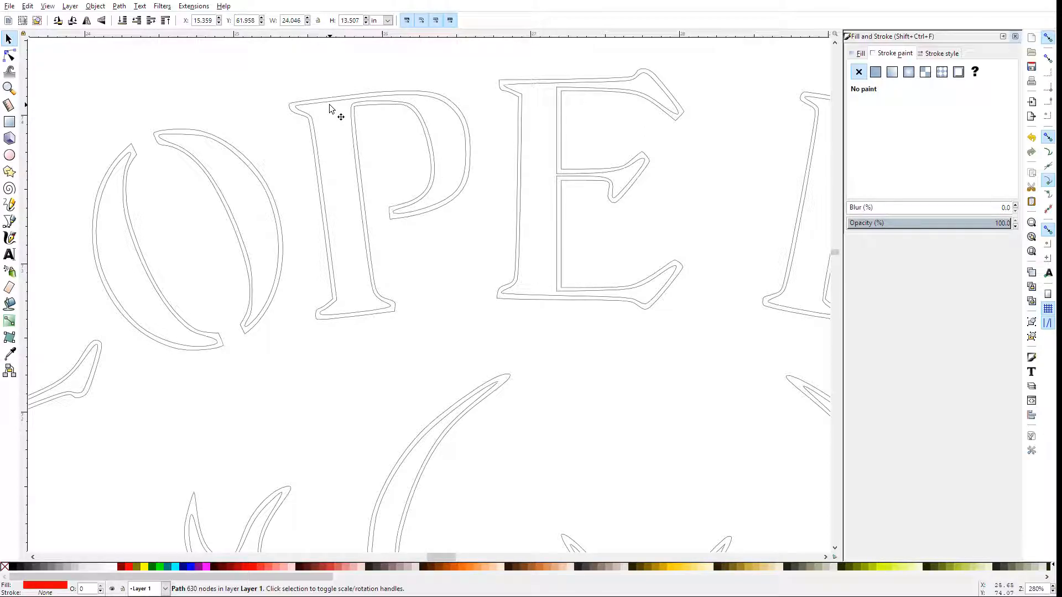
{"action": "mouse_move", "coordinate": [531, 163]}
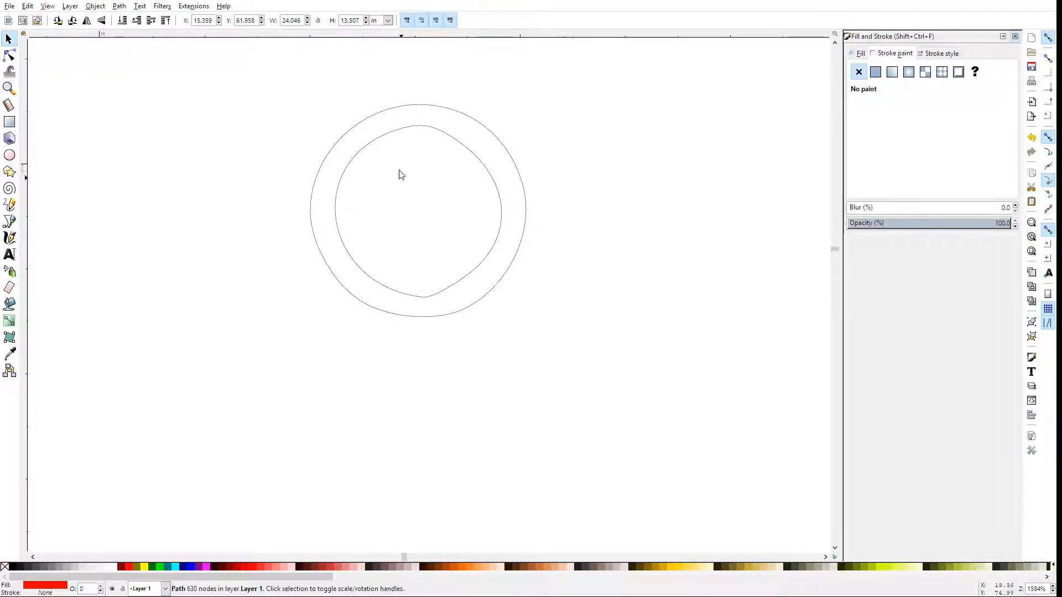
{"action": "mouse_move", "coordinate": [386, 206]}
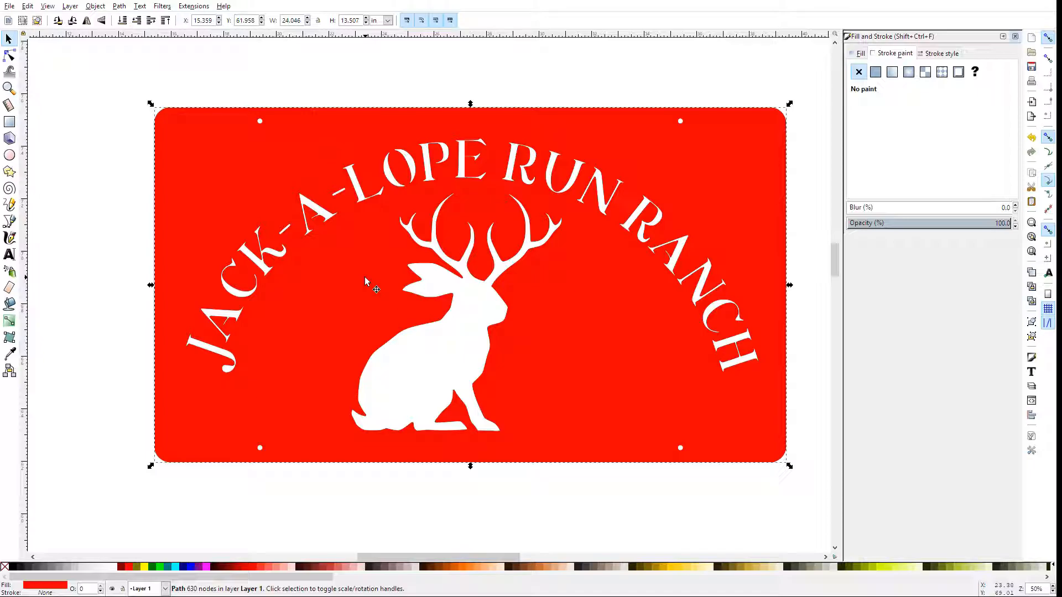
Step: Return to the original dark sign and convert its 1.5 mm stroke into a path
{"action": "left_click", "coordinate": [874, 72]}
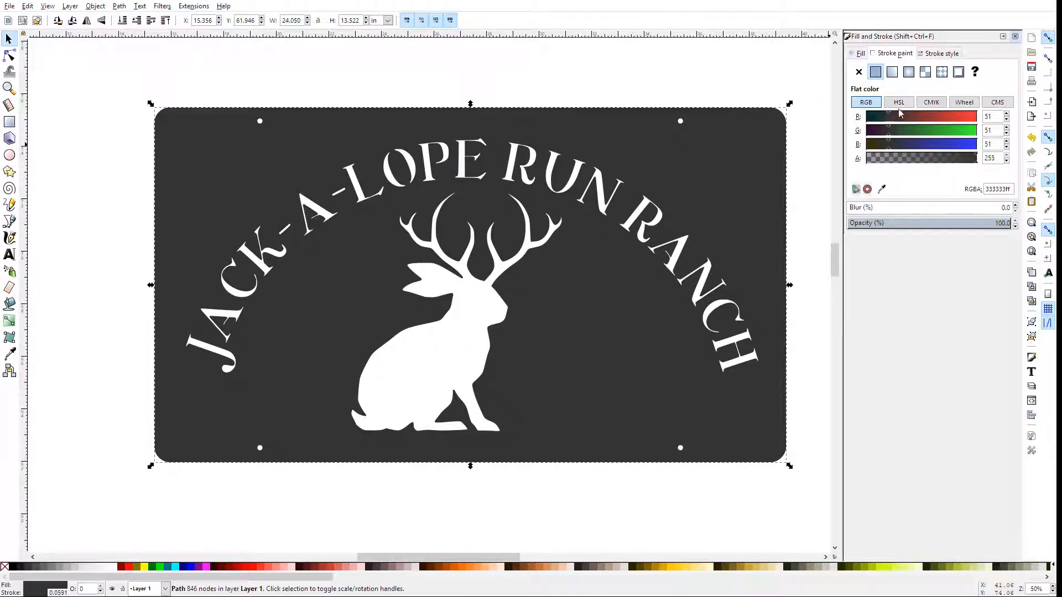
{"action": "mouse_move", "coordinate": [906, 156]}
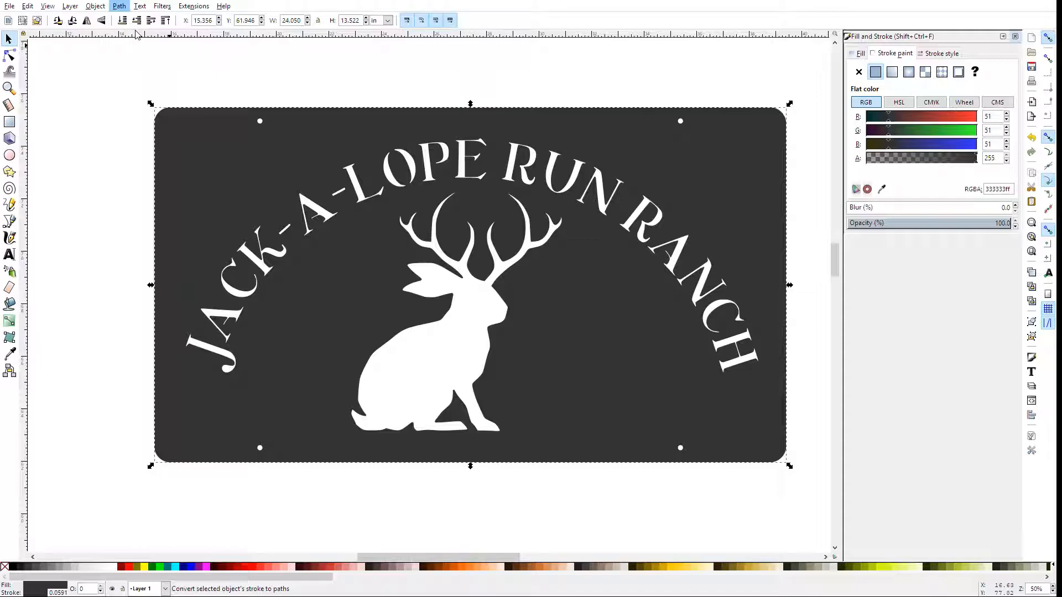
{"action": "left_click", "coordinate": [858, 71]}
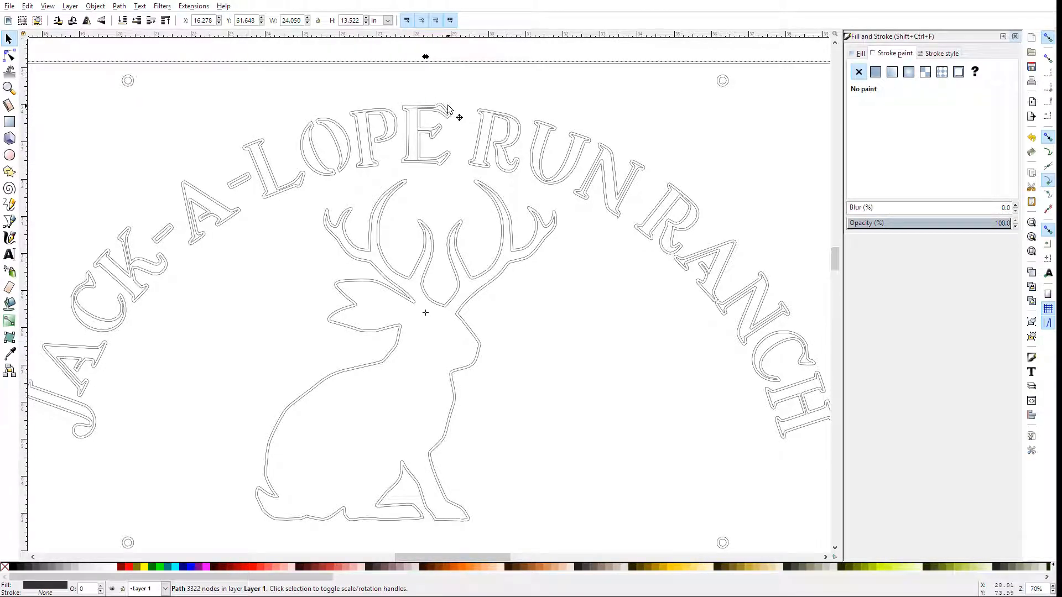
{"action": "mouse_move", "coordinate": [223, 150]}
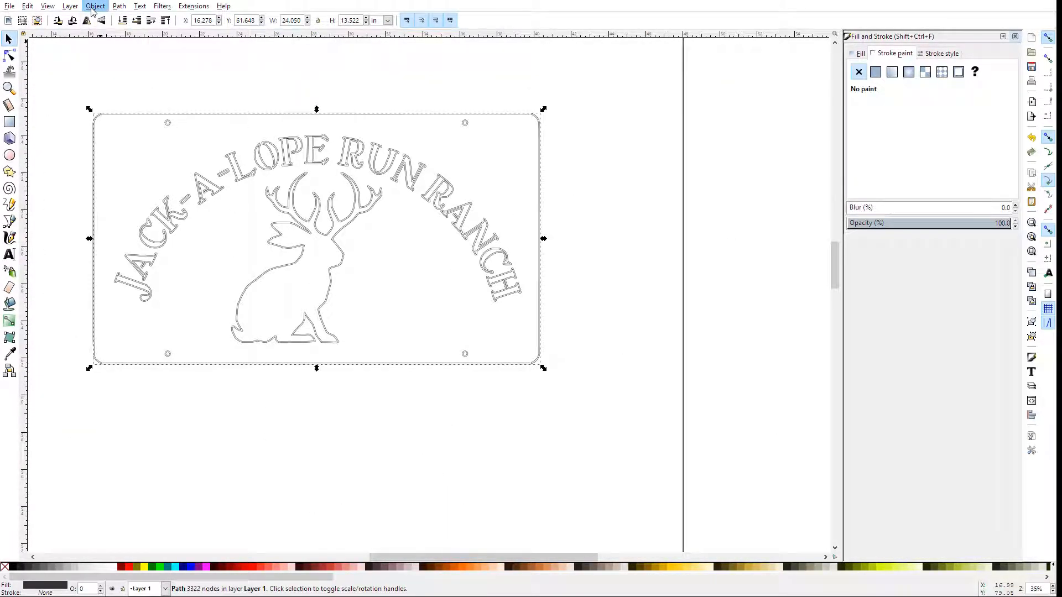
{"action": "mouse_move", "coordinate": [139, 6]}
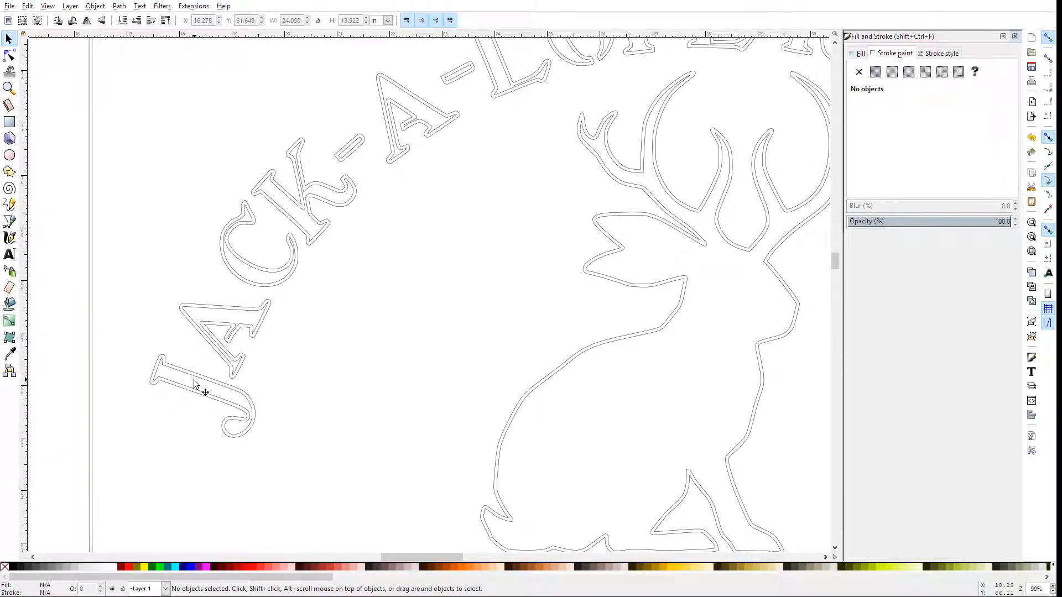
{"action": "left_click", "coordinate": [203, 379]}
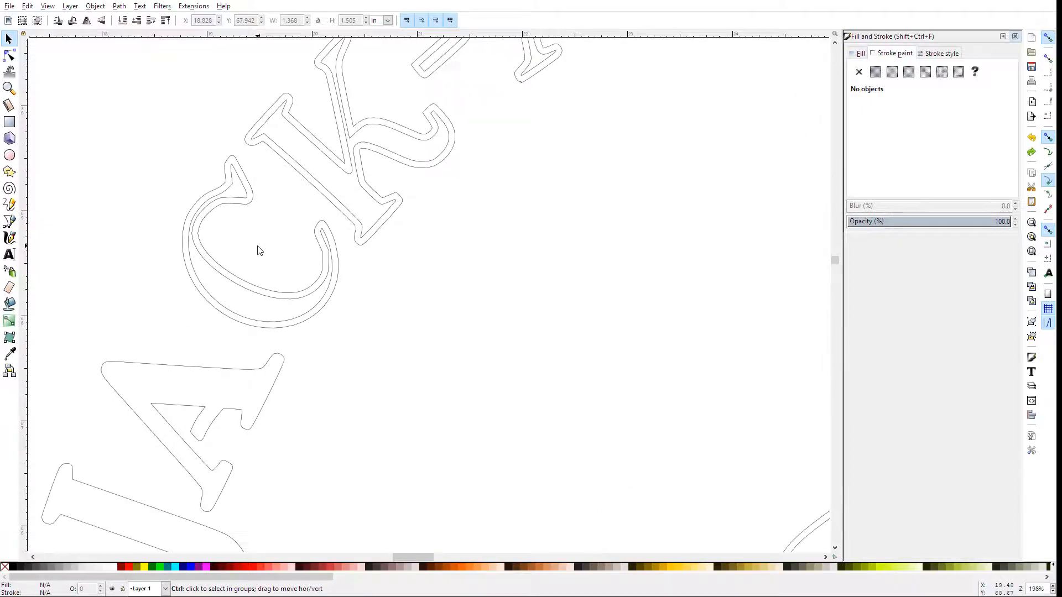
{"action": "left_click", "coordinate": [257, 250]}
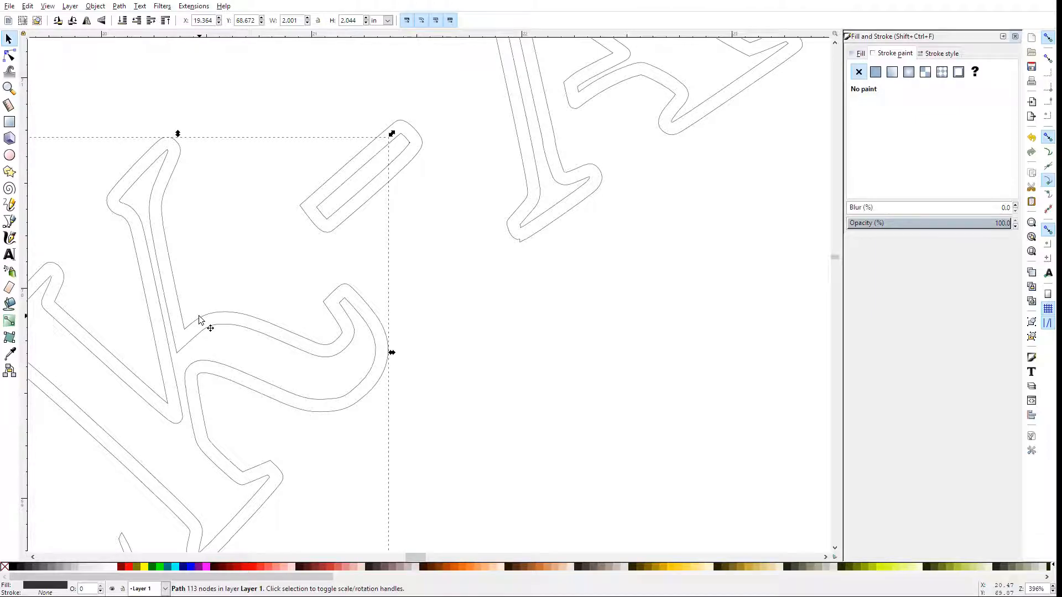
{"action": "left_click", "coordinate": [494, 121]}
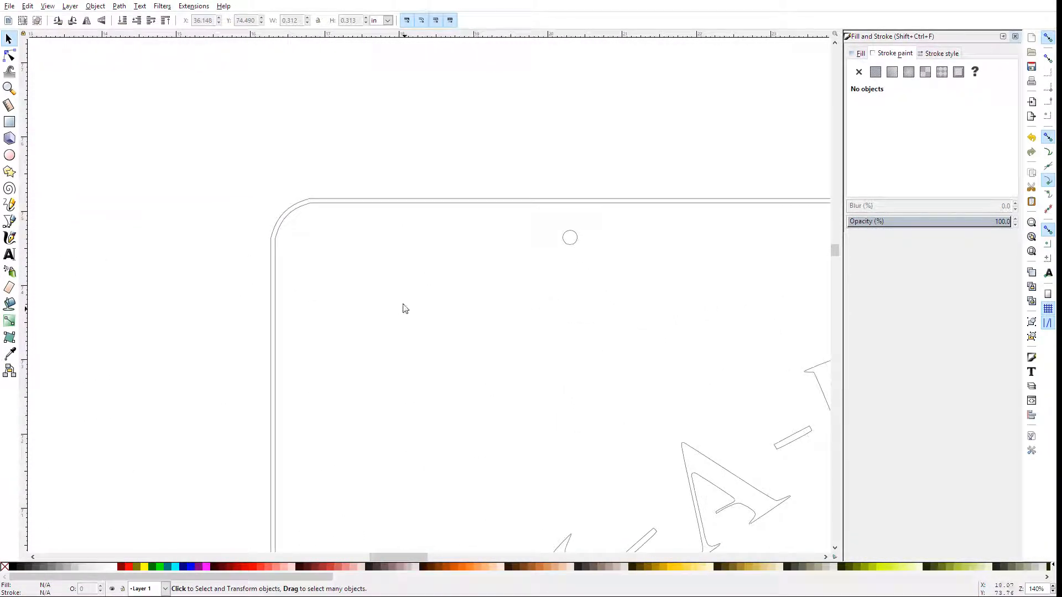
{"action": "mouse_move", "coordinate": [340, 211]}
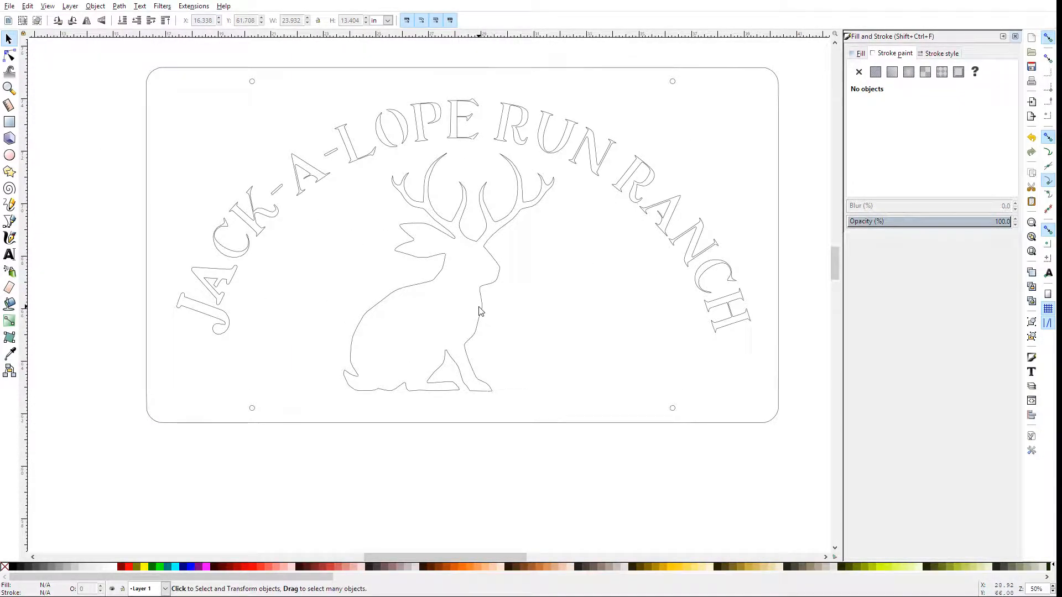
{"action": "mouse_move", "coordinate": [345, 156]}
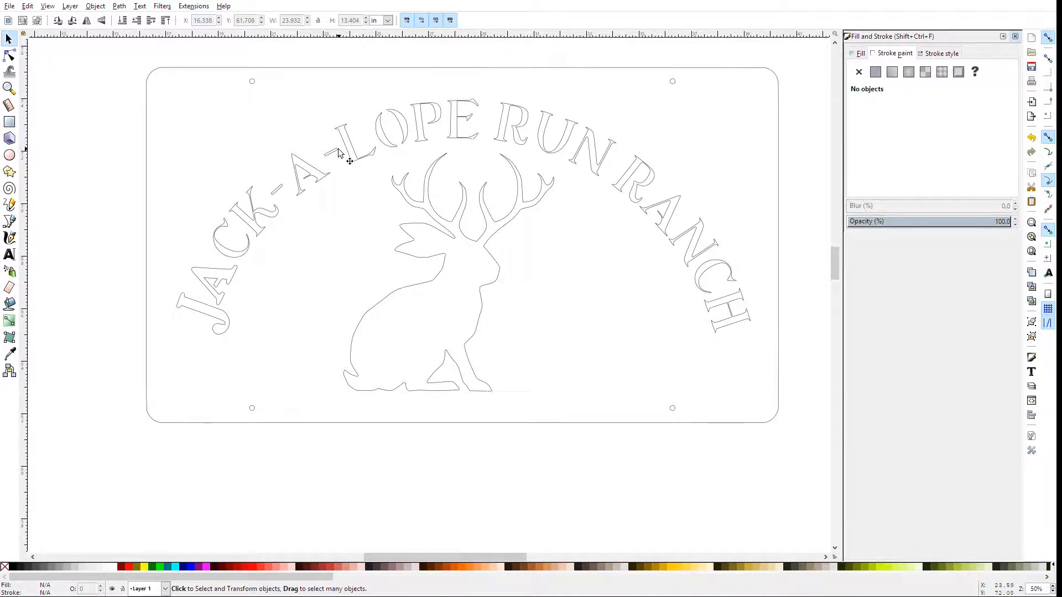